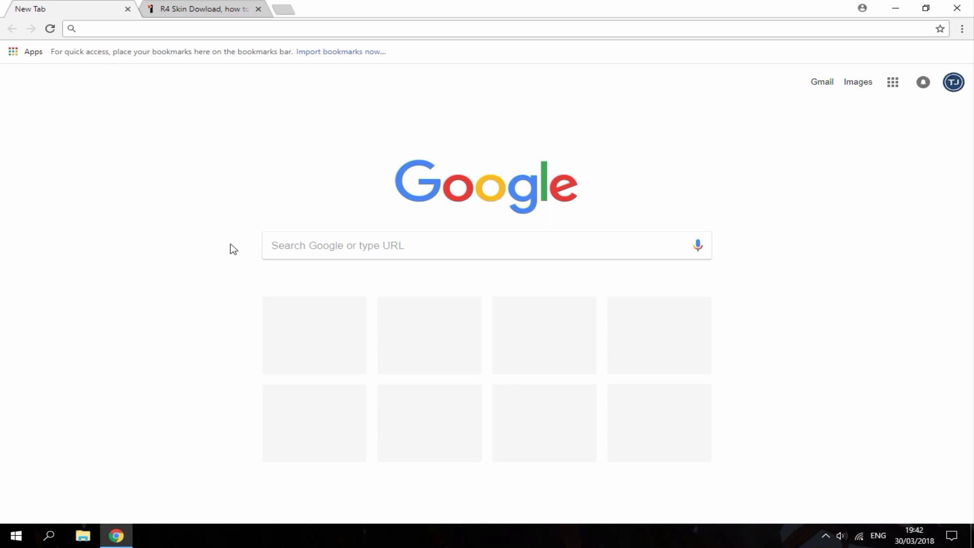
- Return to the R4 Skin Download page and download the fiery Mario skin (R4i_skin_47.rar)
{"action": "left_click", "coordinate": [203, 10]}
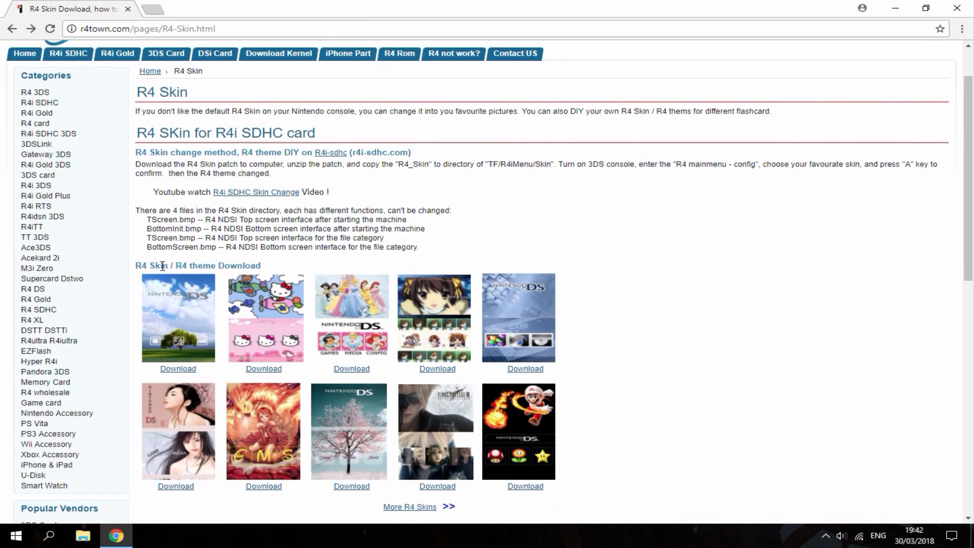
{"action": "scroll", "scroll_direction": "down", "scroll_amount": 3}
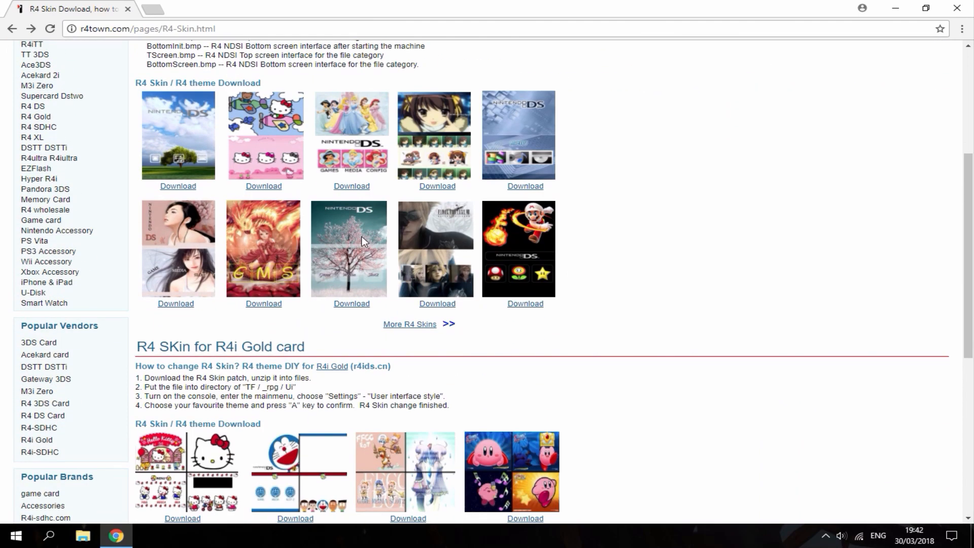
{"action": "mouse_move", "coordinate": [278, 179]}
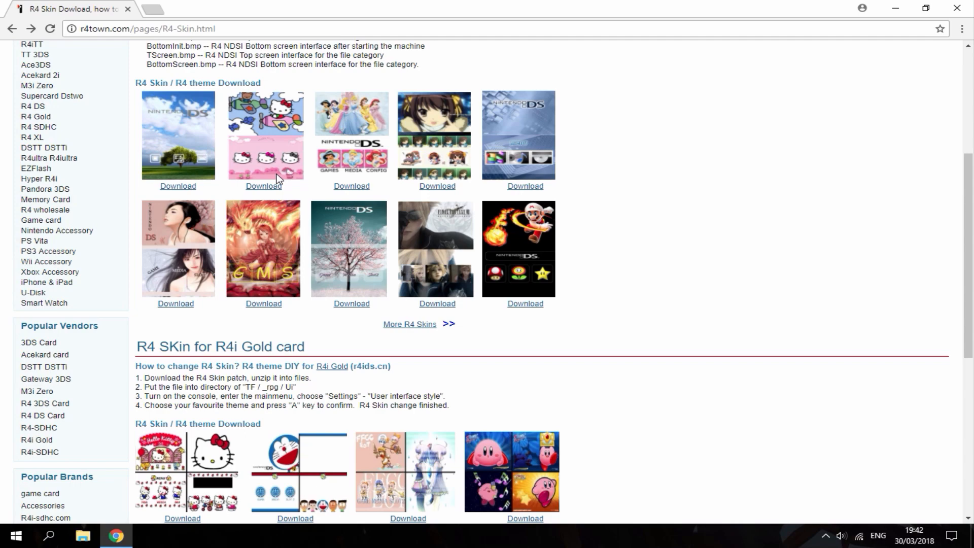
{"action": "scroll", "scroll_direction": "down", "scroll_amount": 3}
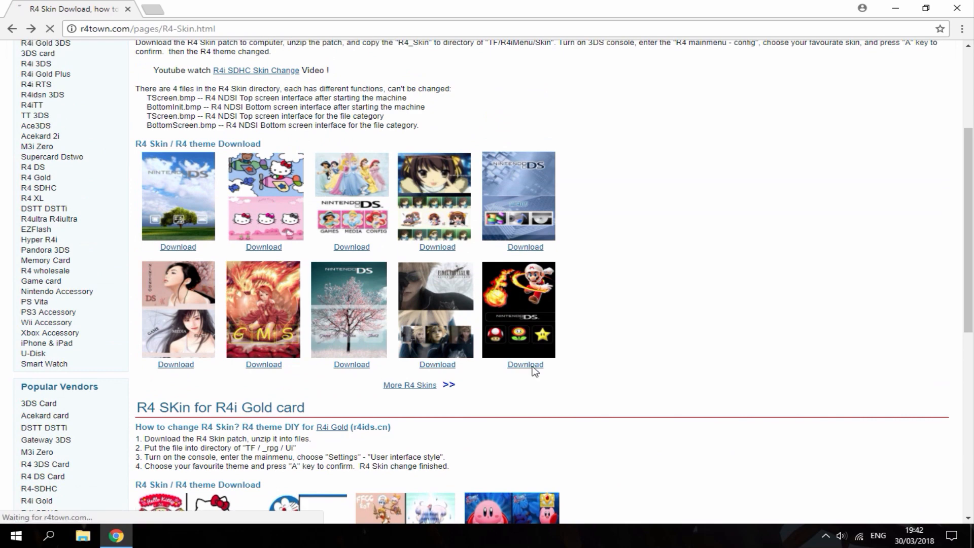
{"action": "left_click", "coordinate": [525, 364]}
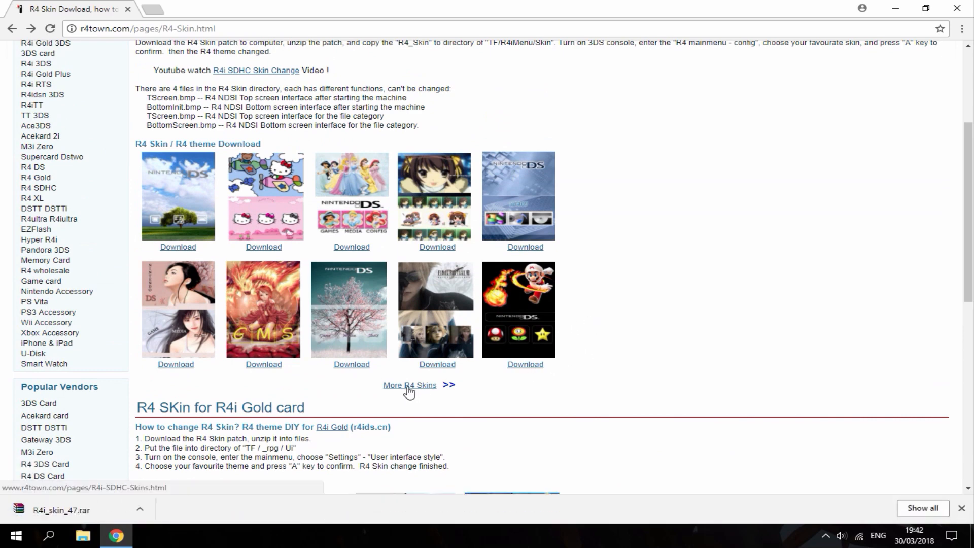
- Browse More R4 Skins and download R4i_skin_58.rar from the R4i SDHC Skins grid
{"action": "left_click", "coordinate": [406, 385]}
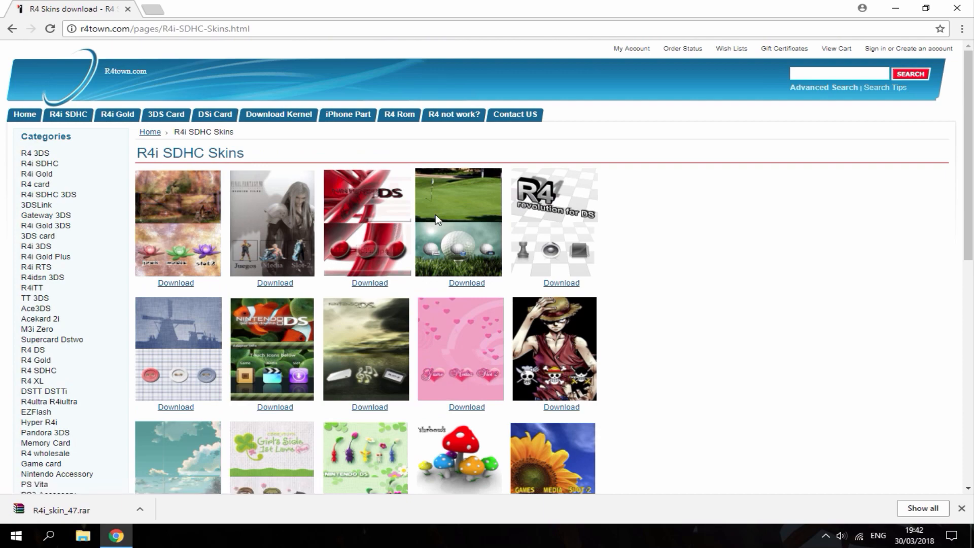
{"action": "scroll", "scroll_direction": "down", "scroll_amount": 3}
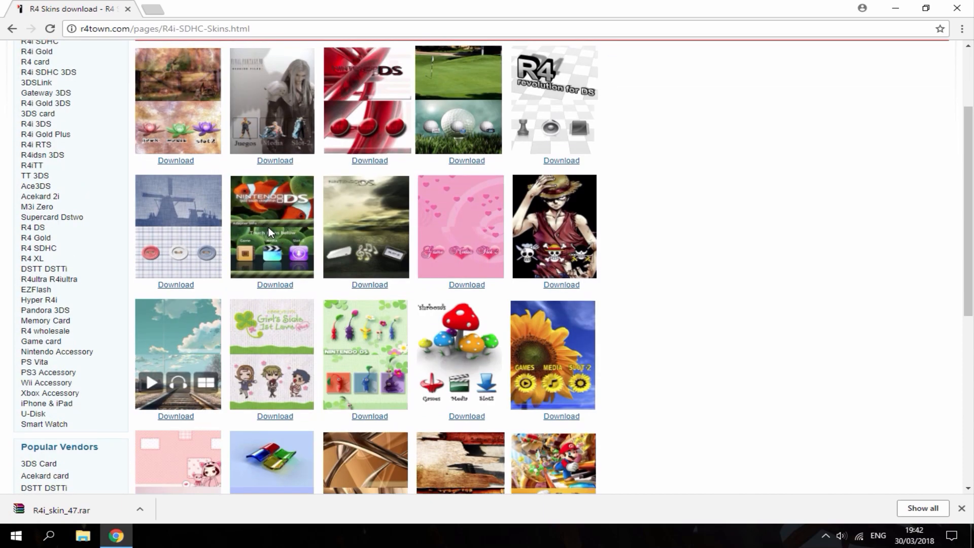
{"action": "scroll", "scroll_direction": "down", "scroll_amount": 3}
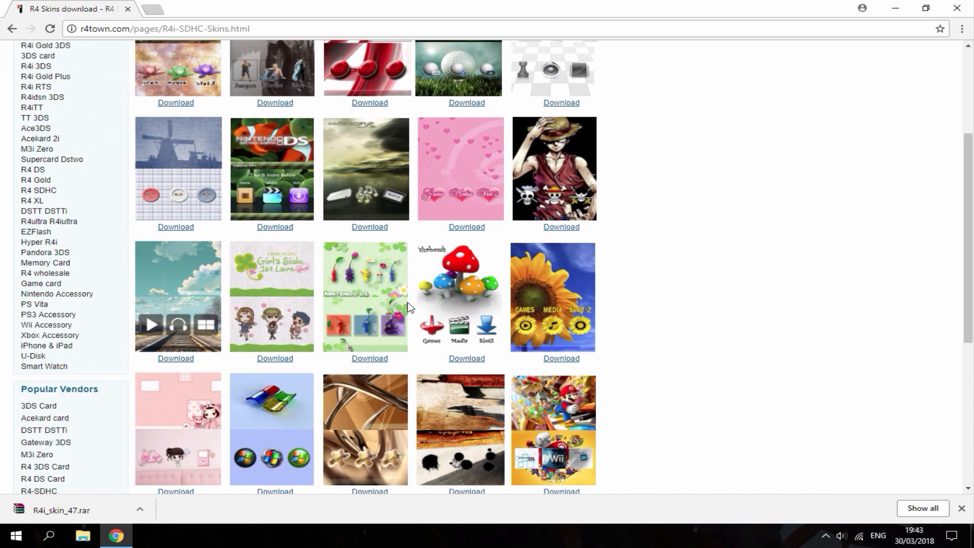
{"action": "mouse_move", "coordinate": [363, 231]}
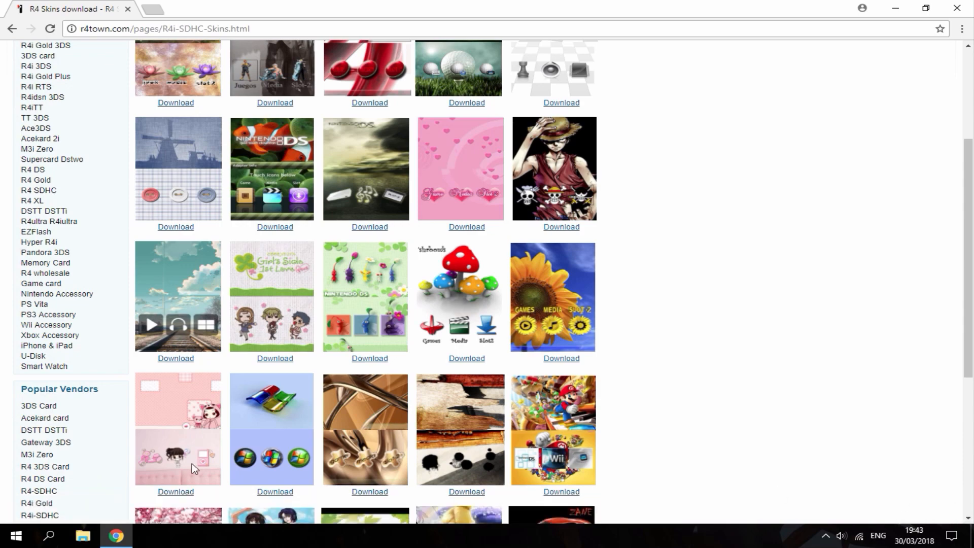
{"action": "left_click", "coordinate": [83, 536]}
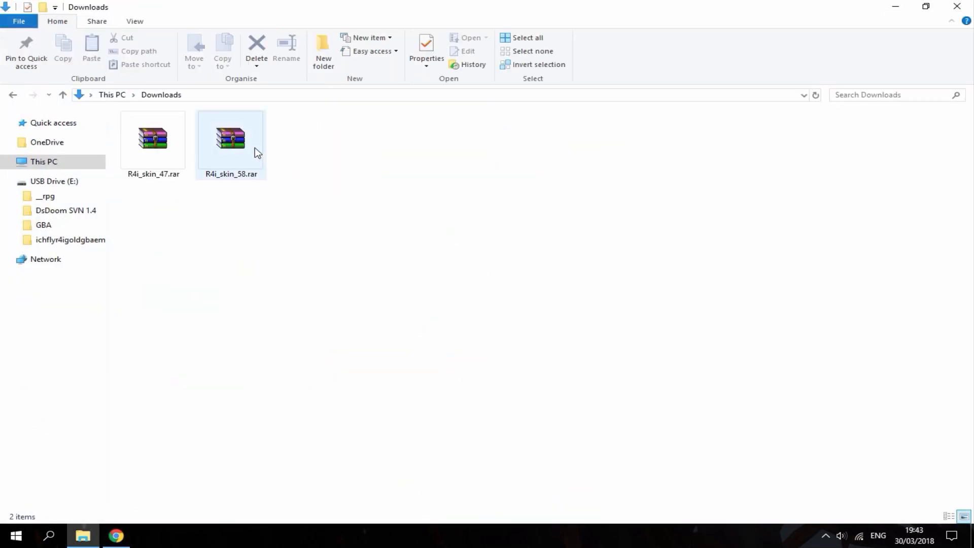
- Extract R4i_skin_47.rar and R4i_skin_58.rar into Downloads, dismissing the WinRAR trial notice
{"action": "double_click", "coordinate": [231, 140]}
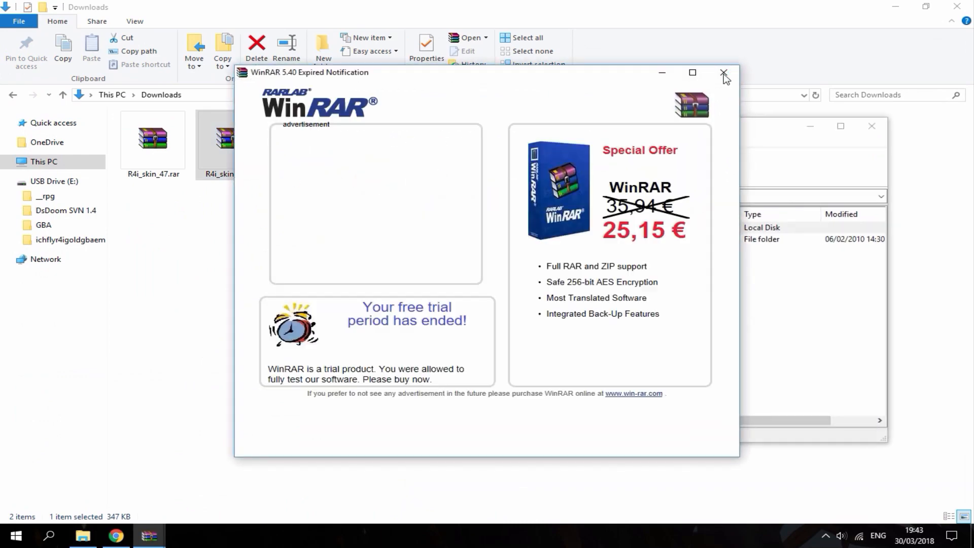
{"action": "left_click", "coordinate": [720, 73]}
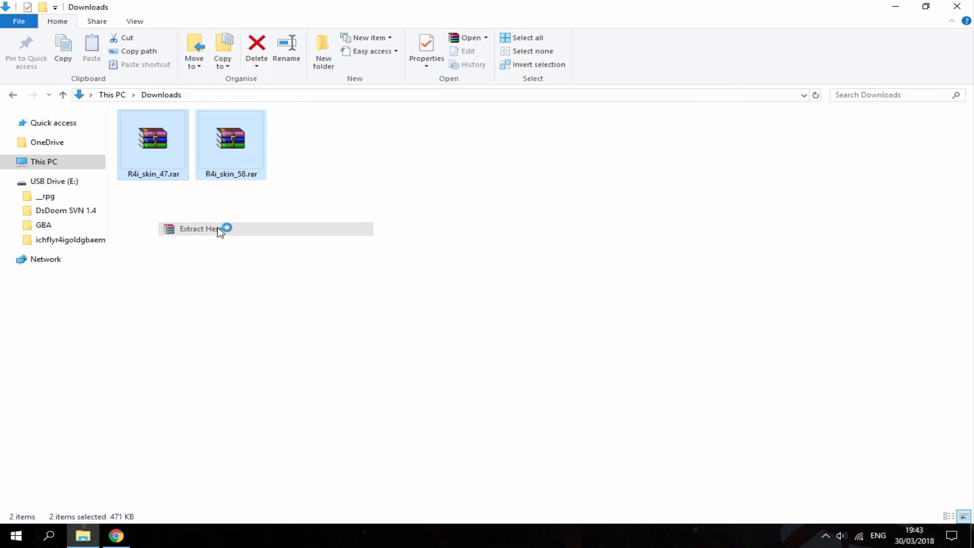
{"action": "left_click", "coordinate": [199, 228]}
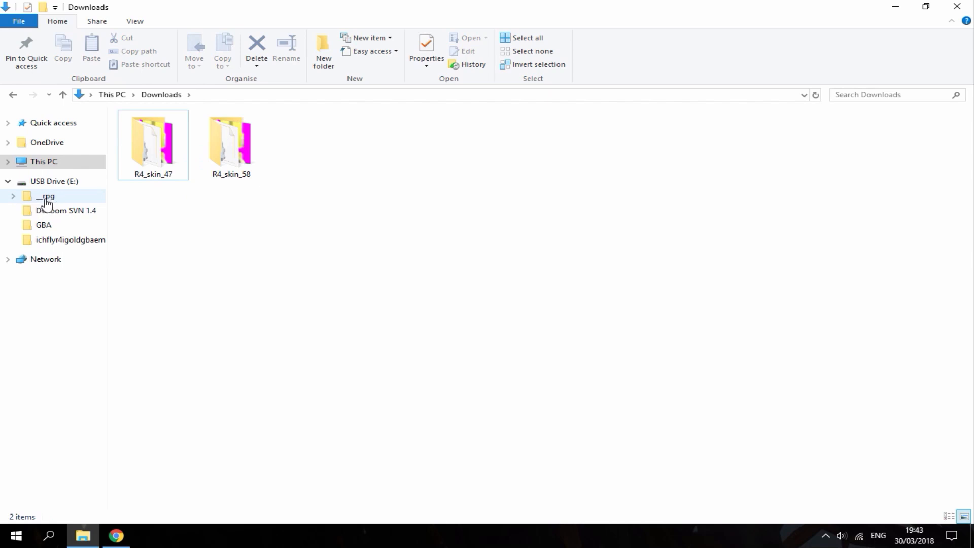
- Expand USB Drive (E:) > _rpg > ui in the navigation pane
{"action": "left_click", "coordinate": [11, 196]}
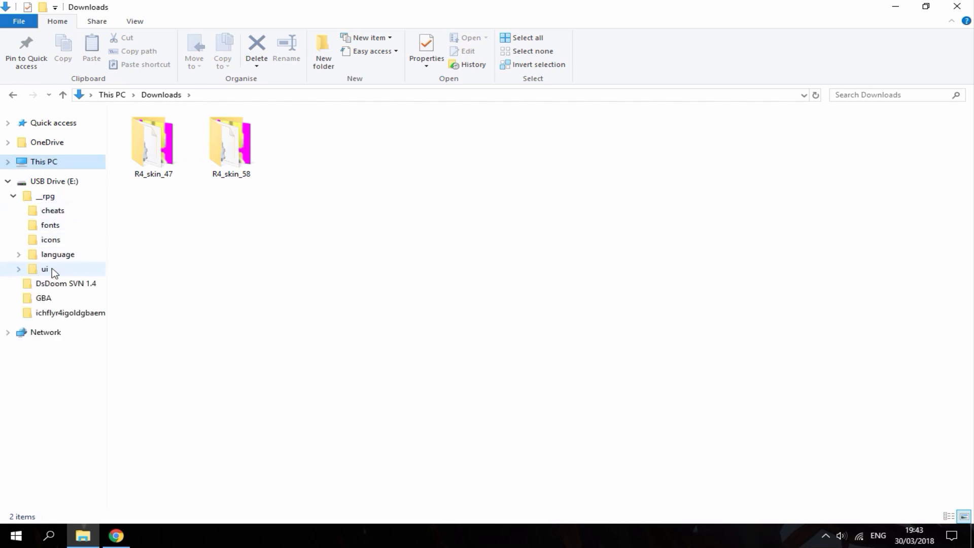
{"action": "left_click", "coordinate": [19, 269]}
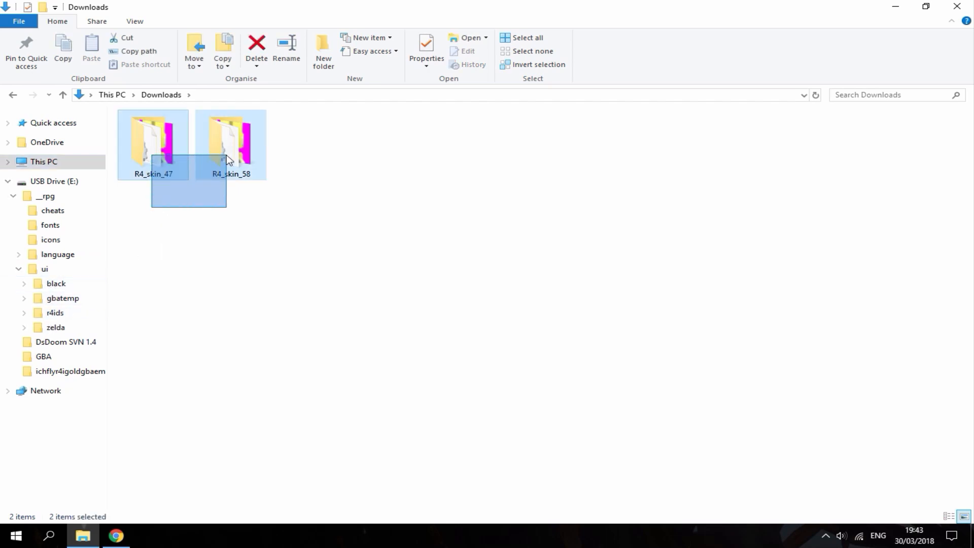
{"action": "mouse_move", "coordinate": [194, 276]}
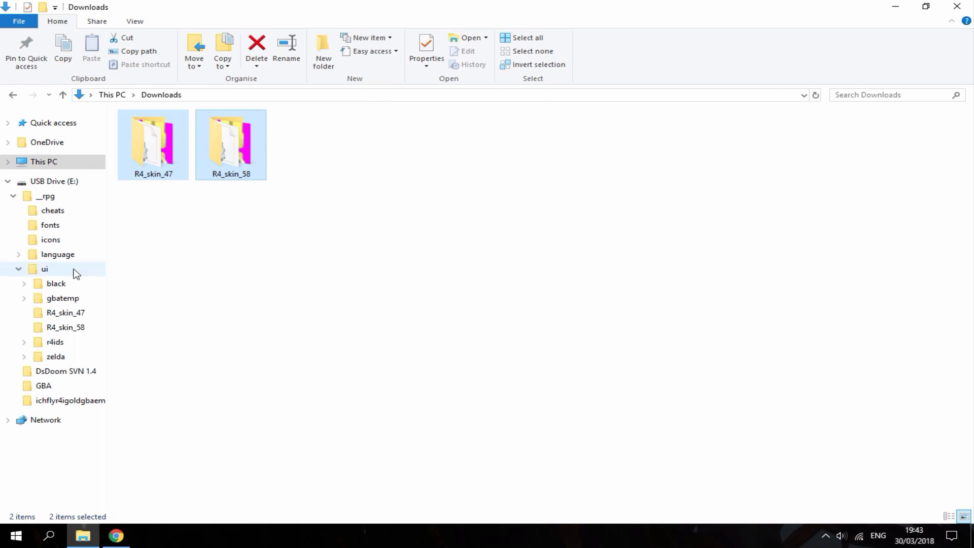
- View the ui folder, inspect the r4ids theme's BMP files, then return to ui
{"action": "left_click", "coordinate": [44, 269]}
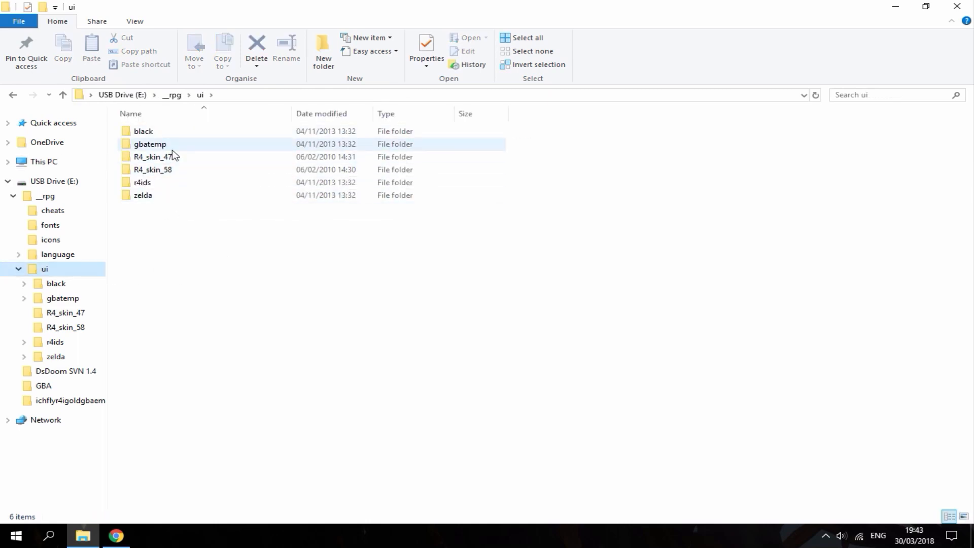
{"action": "double_click", "coordinate": [143, 182]}
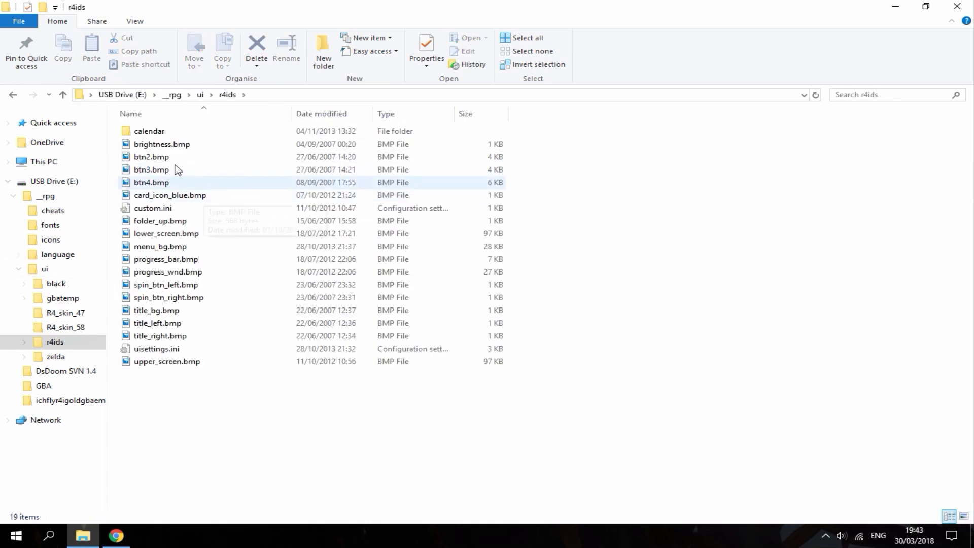
{"action": "left_click", "coordinate": [65, 327]}
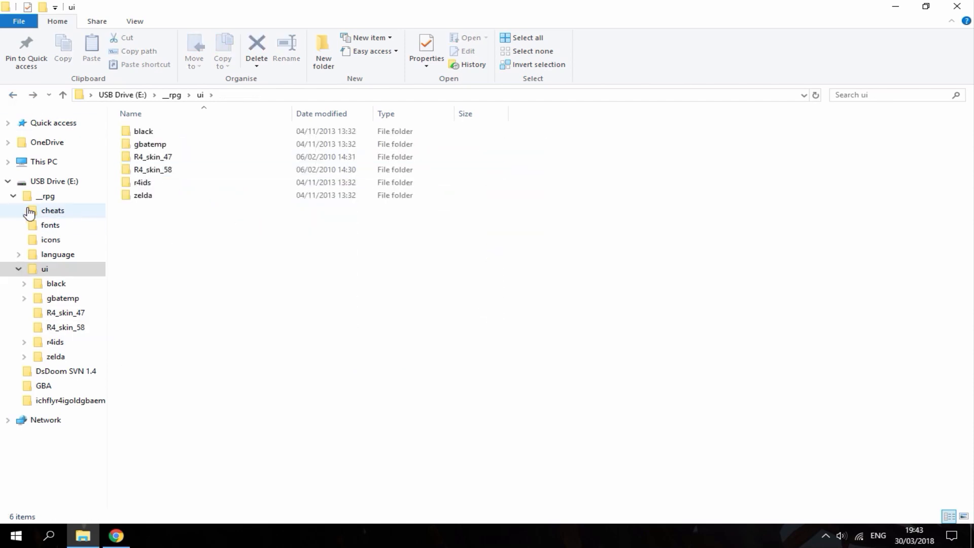
{"action": "left_click", "coordinate": [17, 196]}
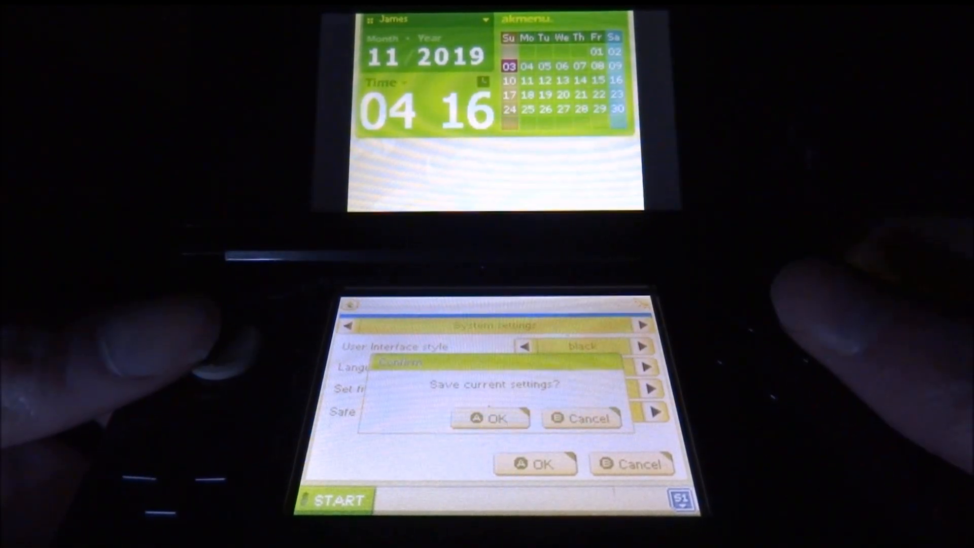
- Save the new User Interface style with OK and accept the akmenu restart
{"action": "left_click", "coordinate": [489, 418]}
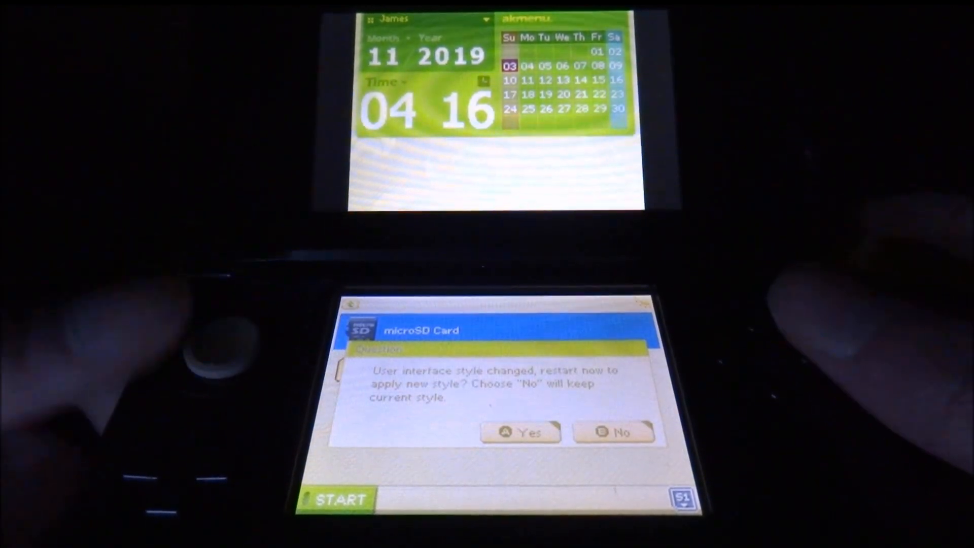
{"action": "left_click", "coordinate": [520, 431]}
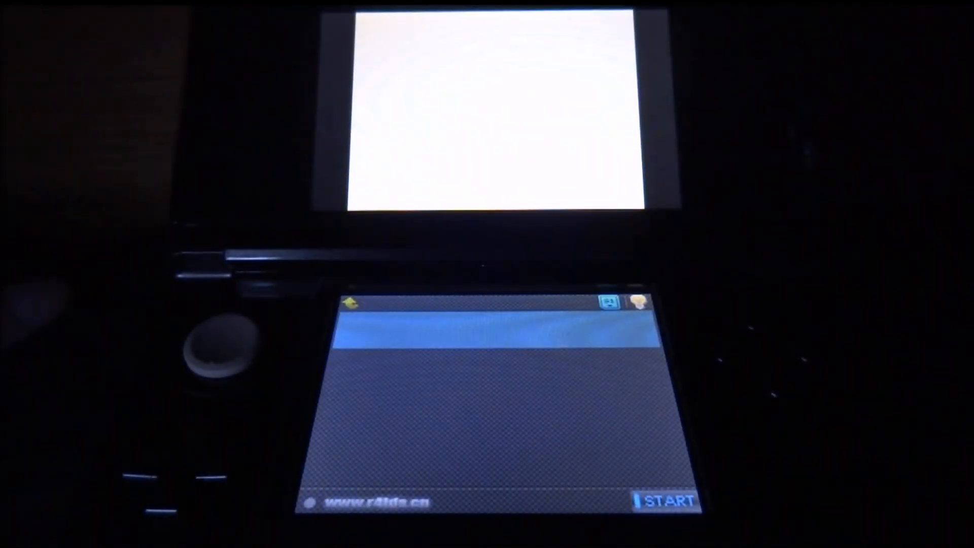